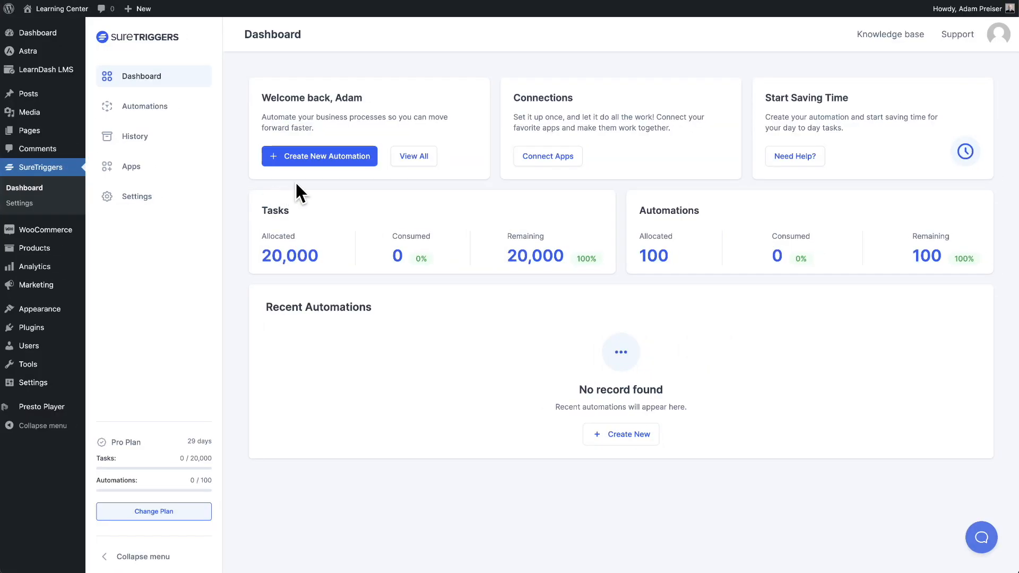
Step: Create a new automation and save it under the name 'WooCommerce To LearnDash'
left_click(143, 106)
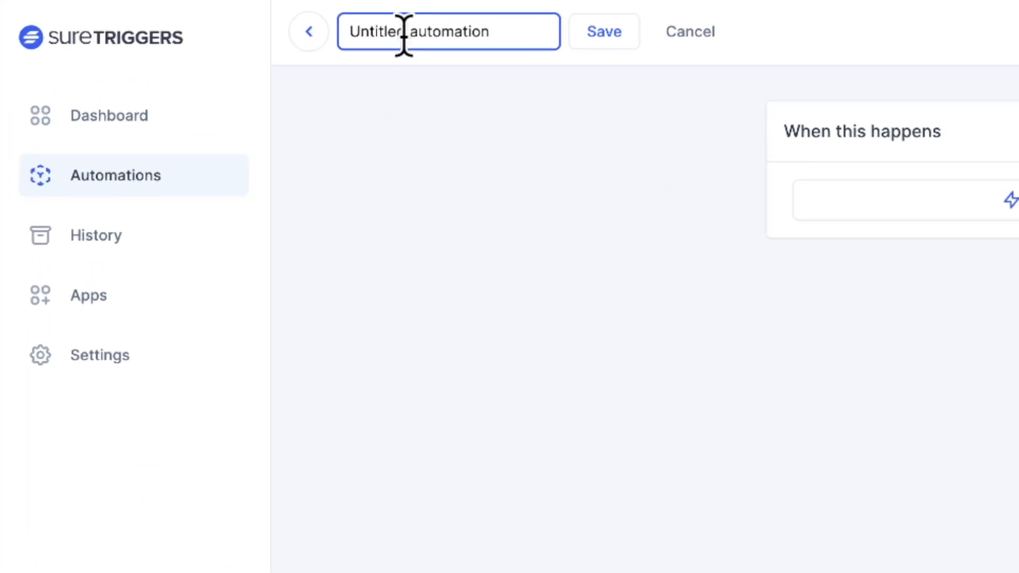
type("WooCommerce To LearnDash")
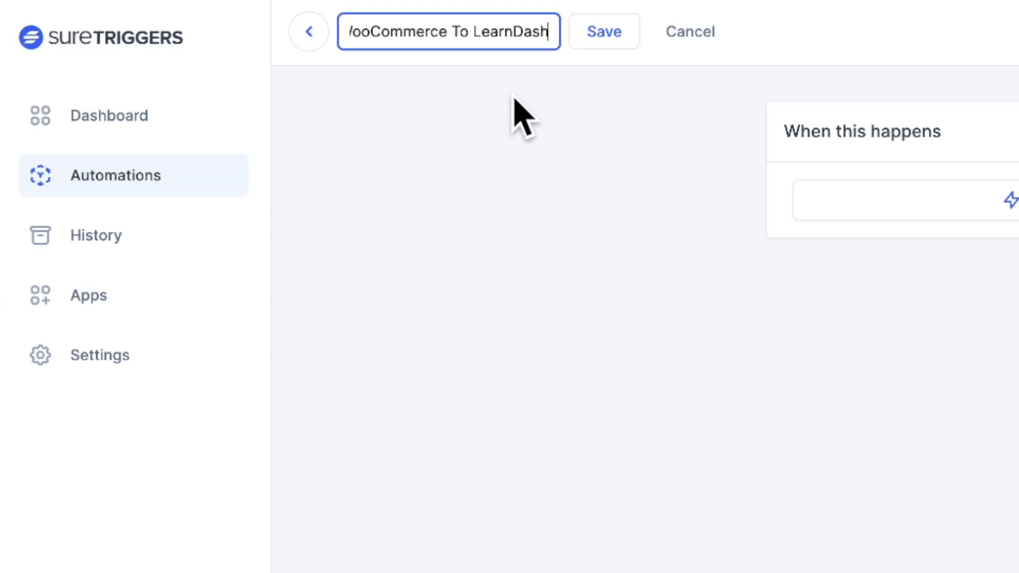
left_click(603, 31)
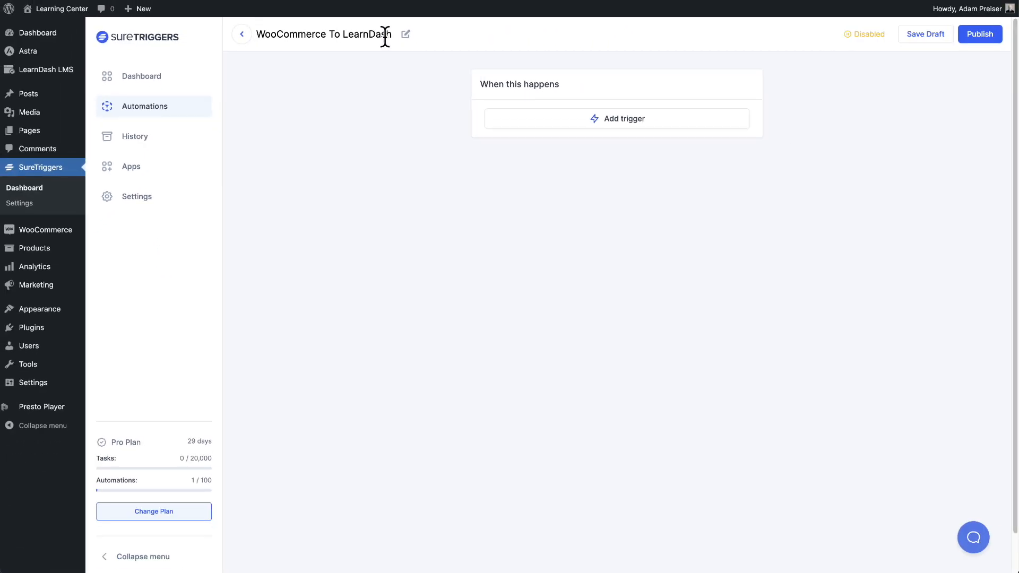
mouse_move(557, 107)
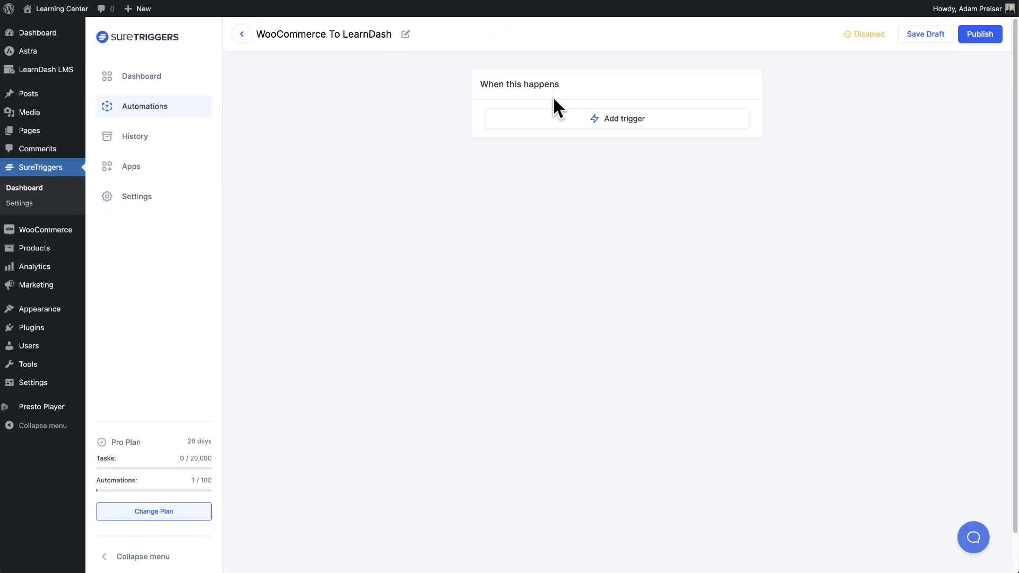
Step: Add a trigger and choose WooCommerce as the trigger app
left_click(615, 117)
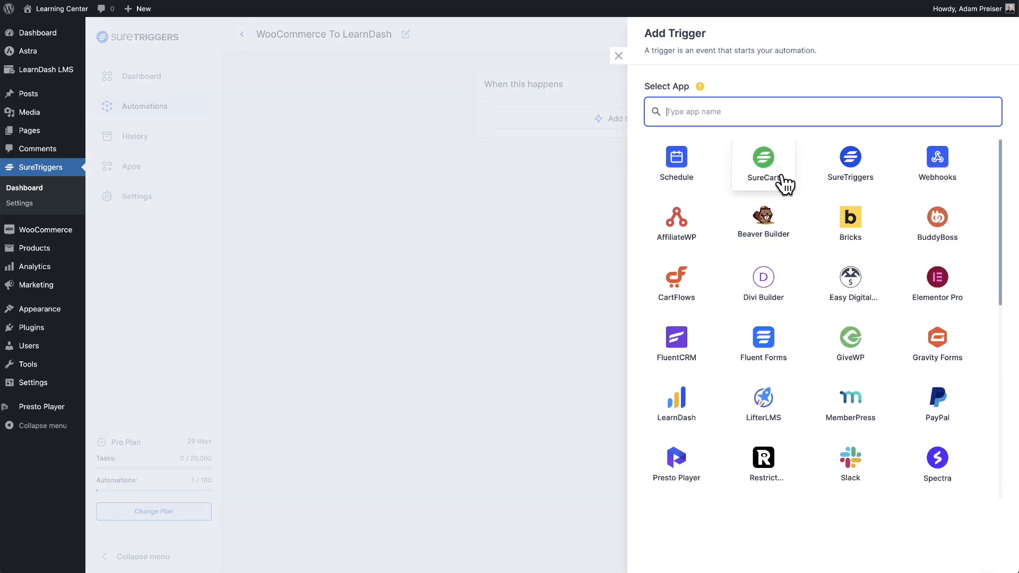
scroll("down", 3)
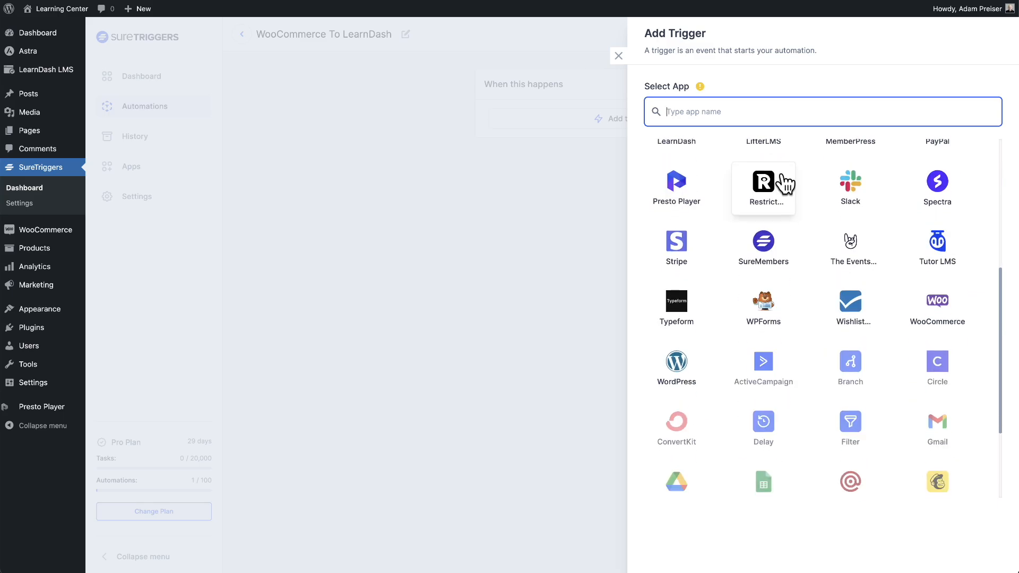
scroll("down", 3)
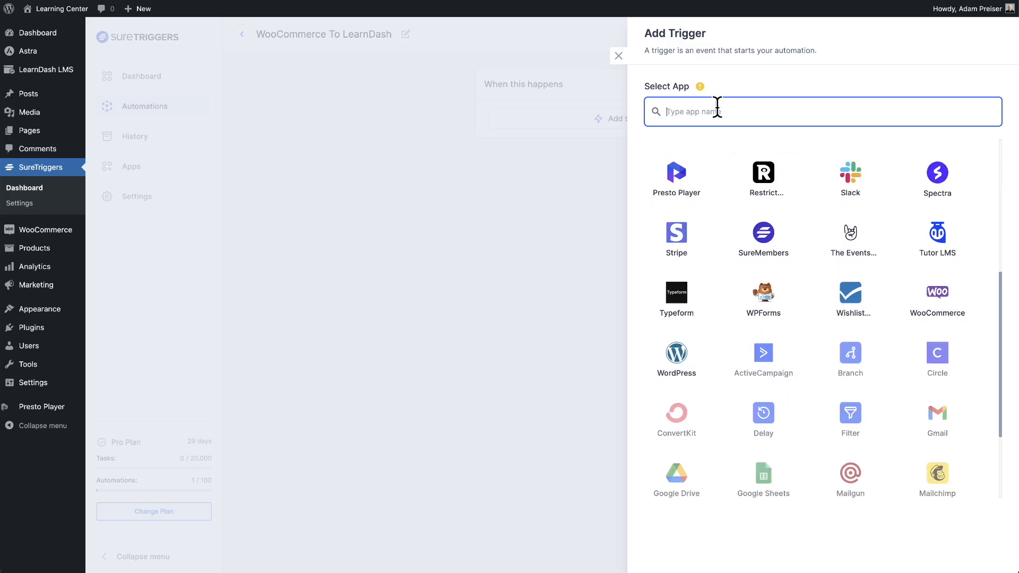
type("wo")
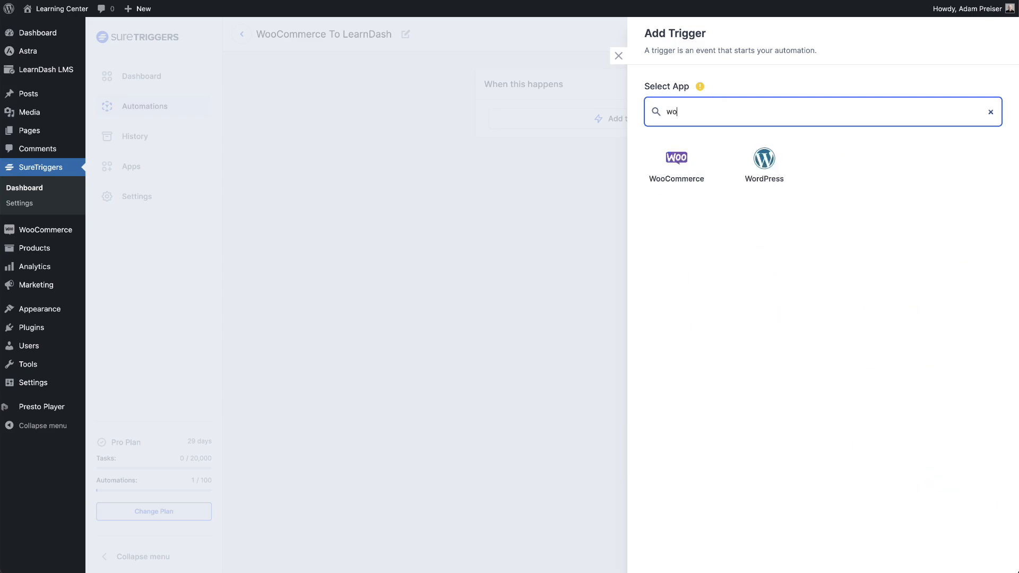
type("o")
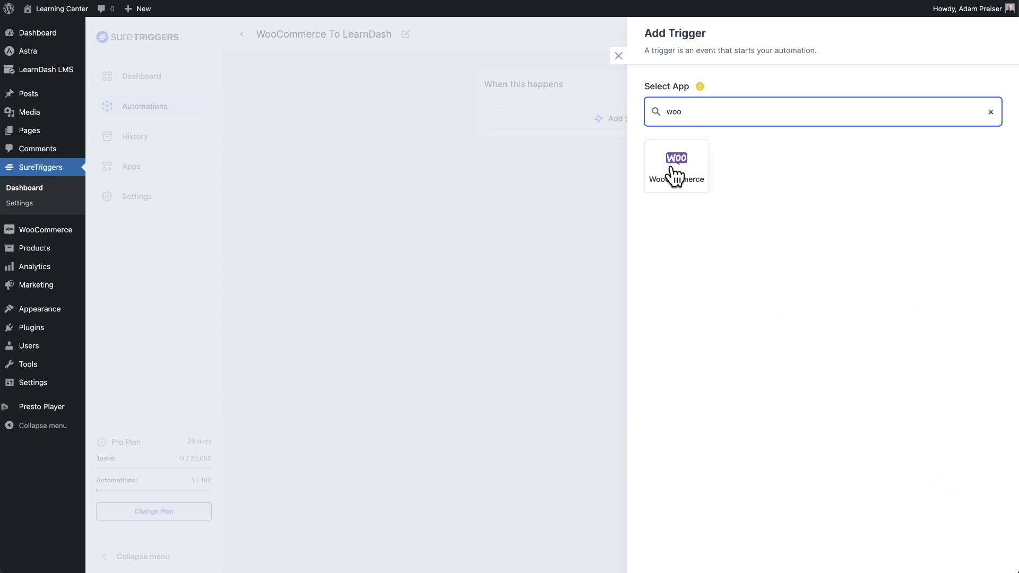
left_click(676, 166)
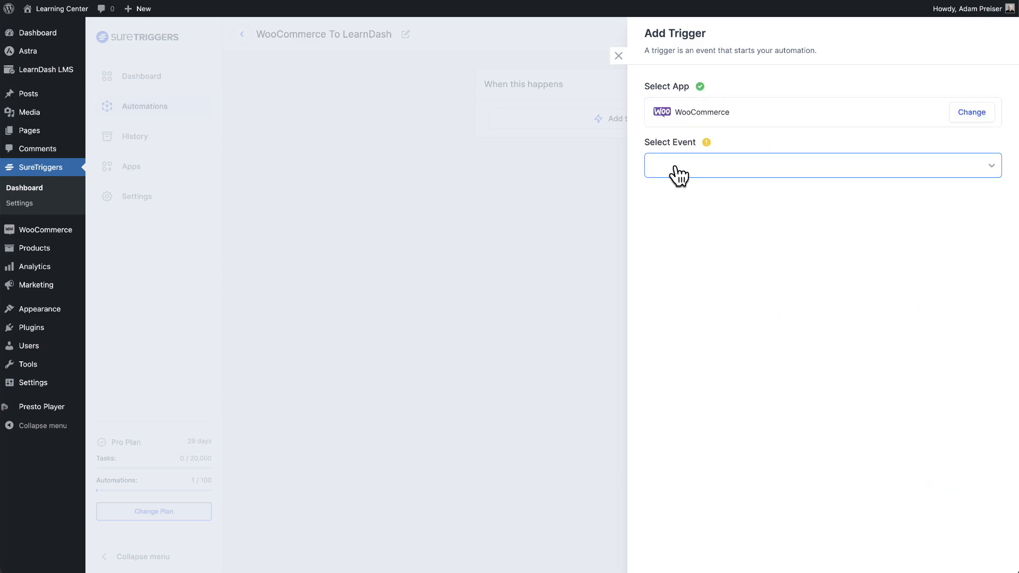
mouse_move(896, 170)
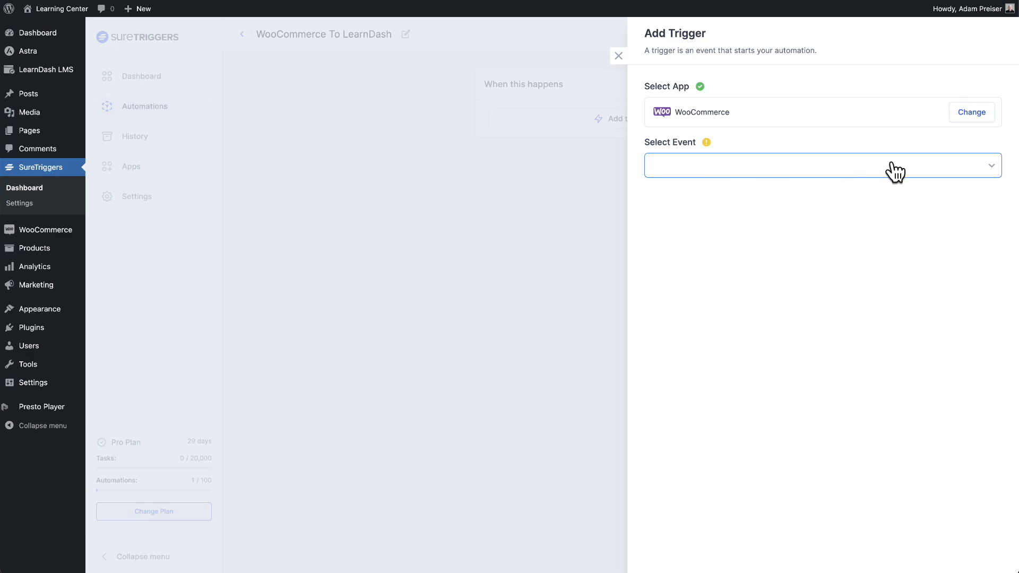
Step: Set the Order Created event on the WordPress - Learning Center connection, fetch sample data and save
left_click(820, 166)
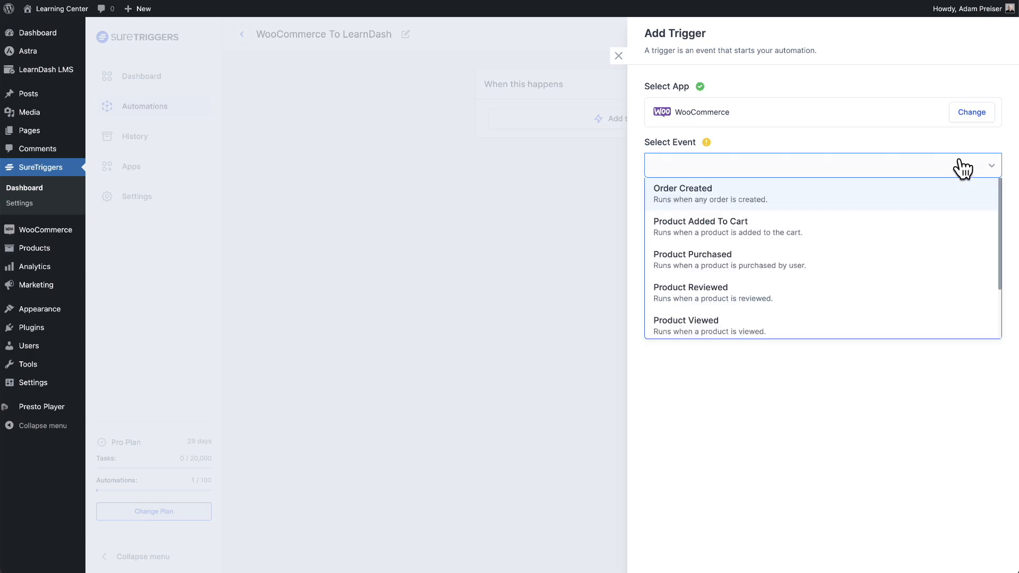
scroll("down", 3)
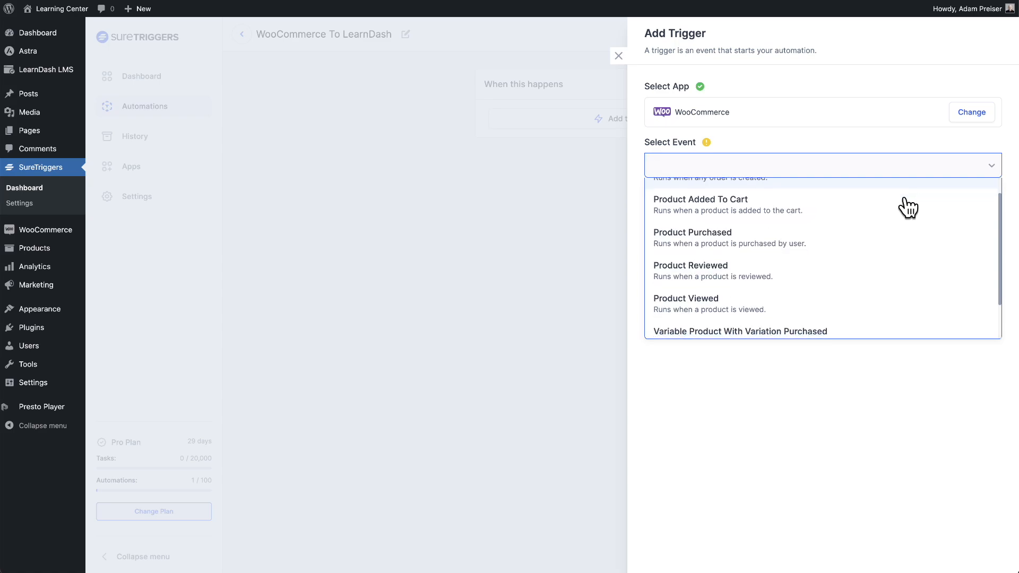
scroll("down", 3)
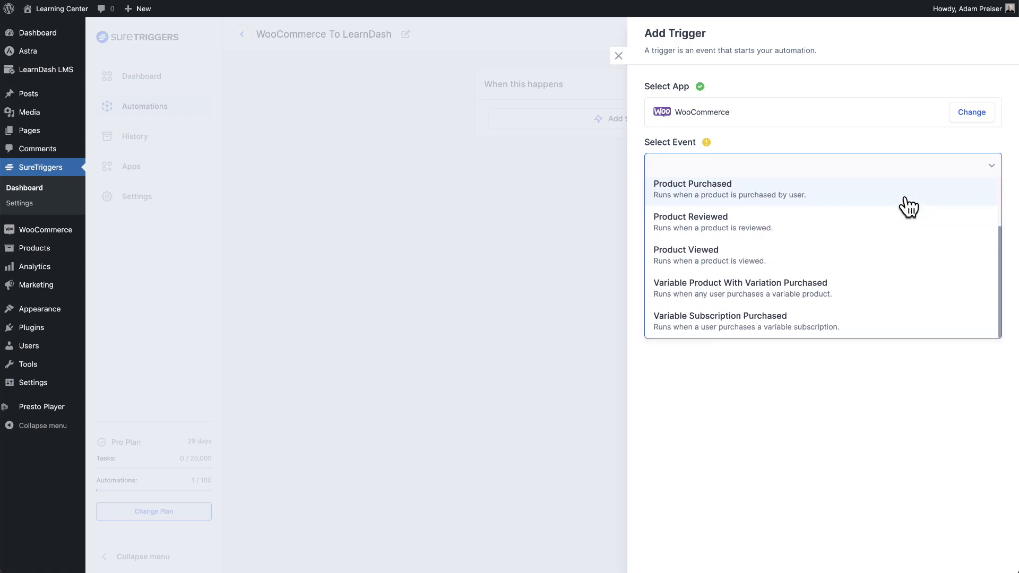
scroll("up", 3)
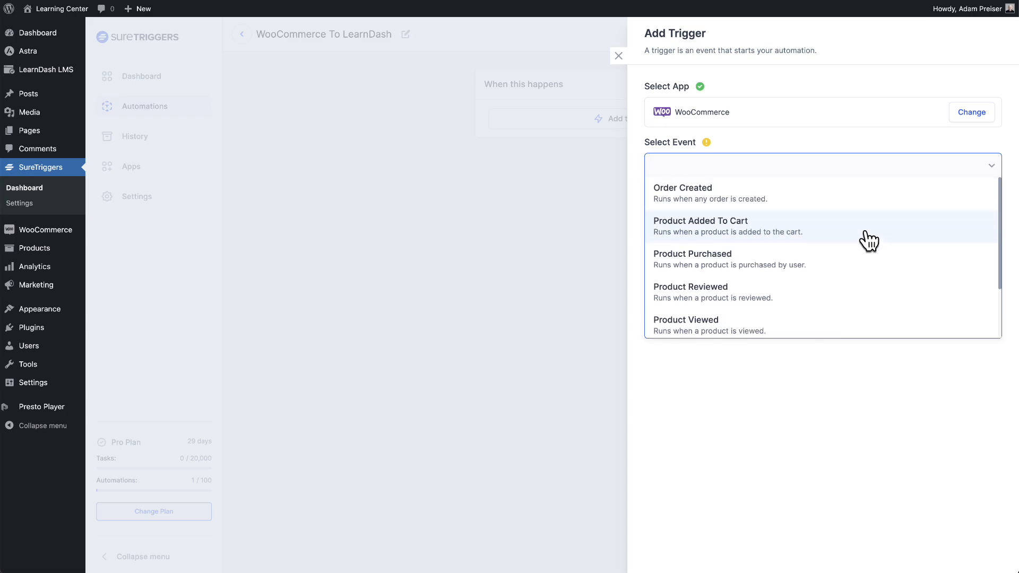
left_click(682, 192)
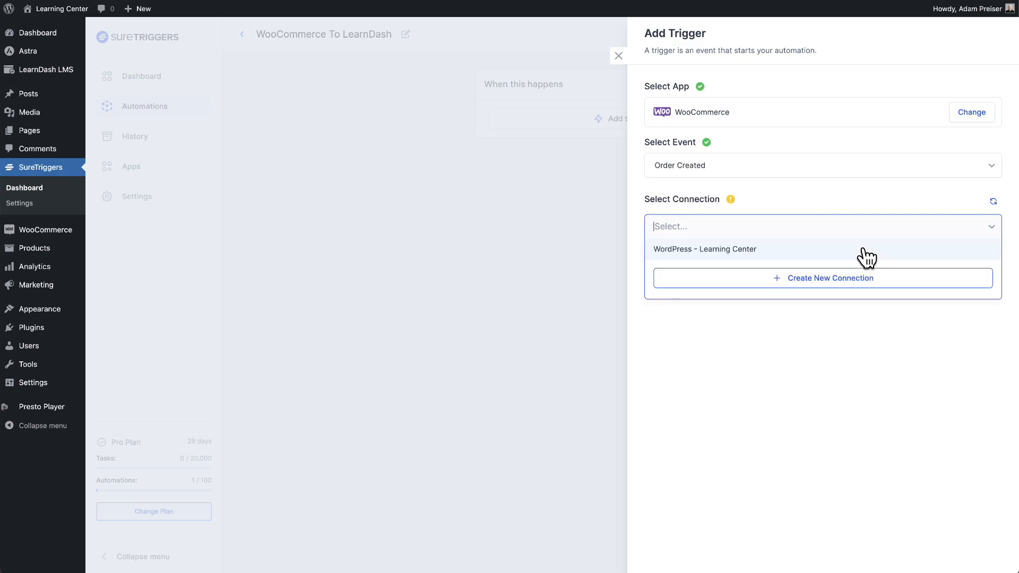
left_click(703, 248)
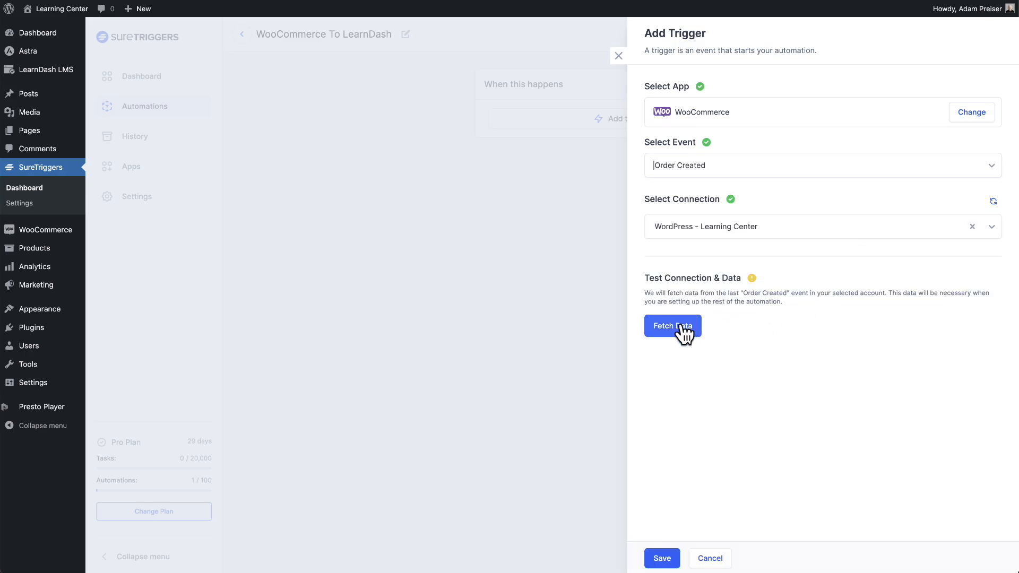
left_click(672, 326)
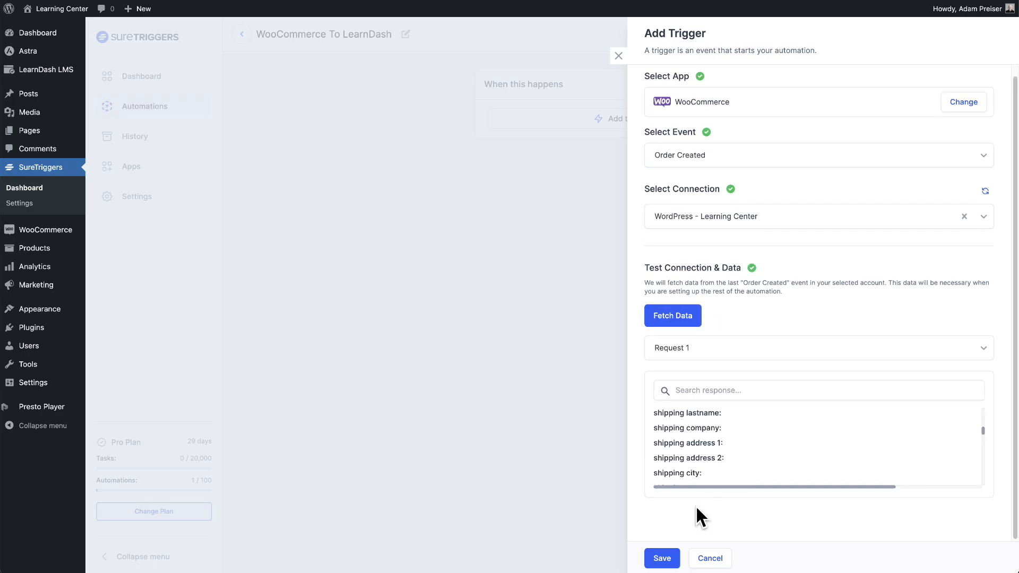
left_click(661, 558)
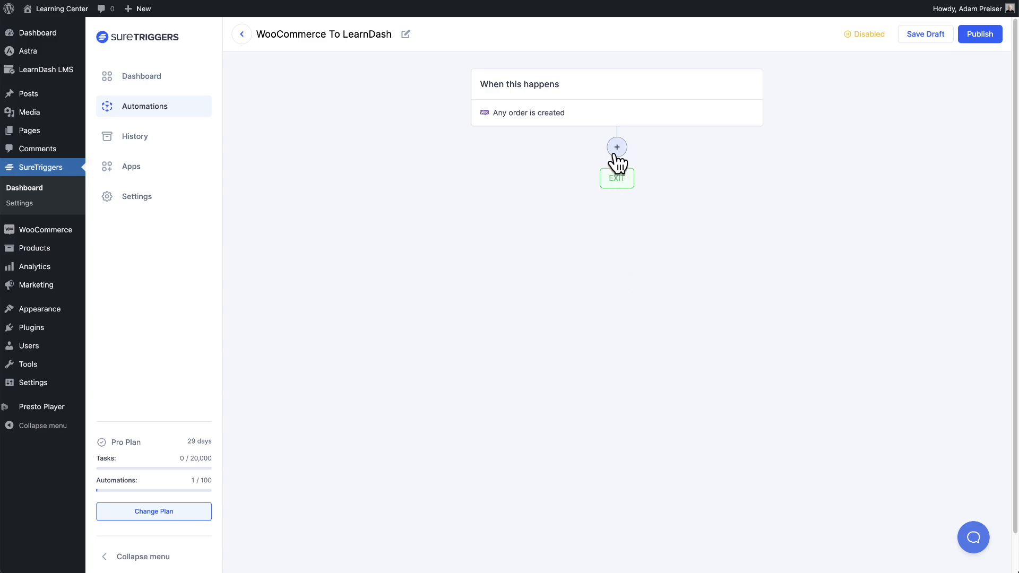
Step: Add an action and choose LearnDash as the action app
left_click(616, 146)
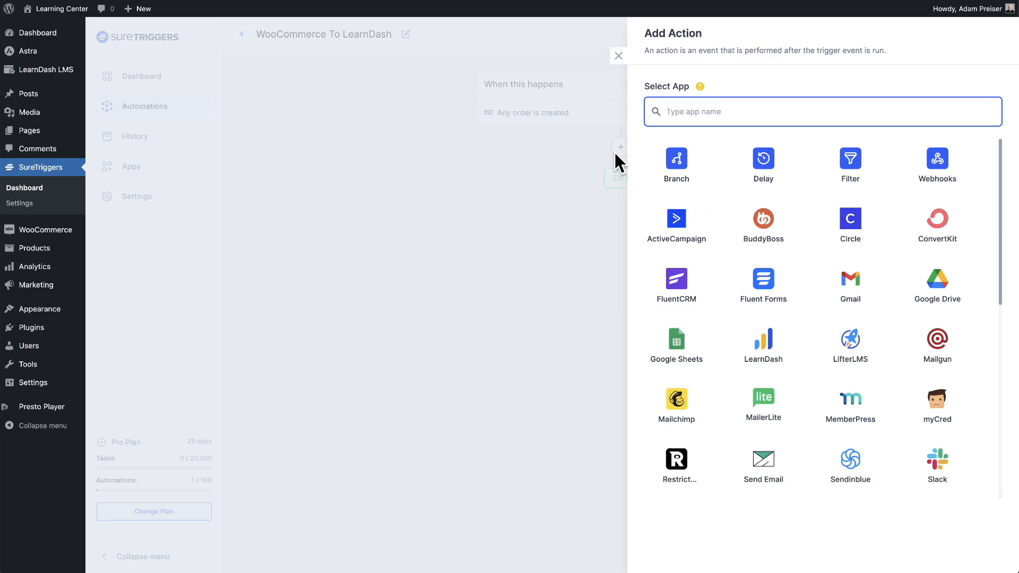
mouse_move(732, 171)
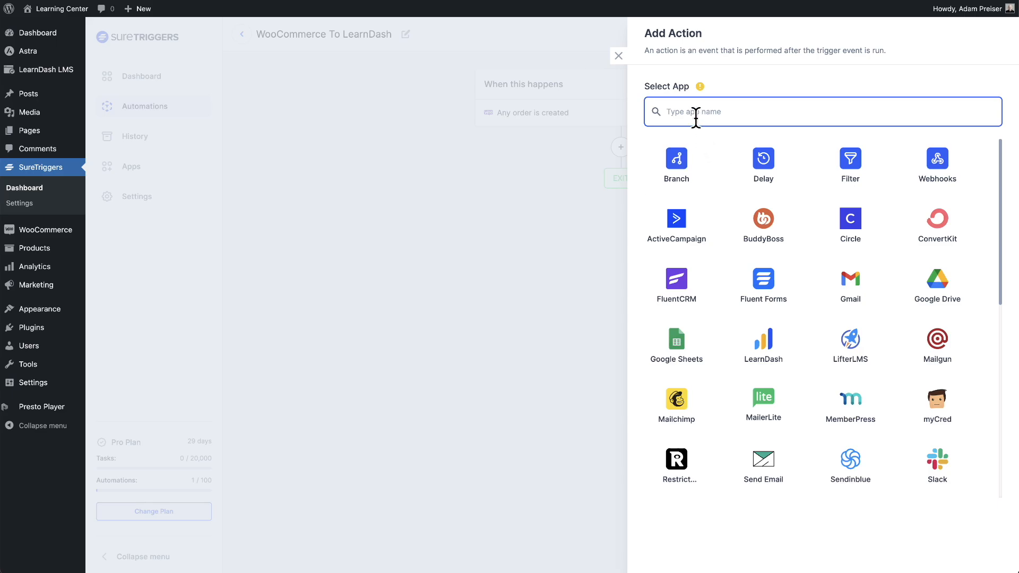
type("lea")
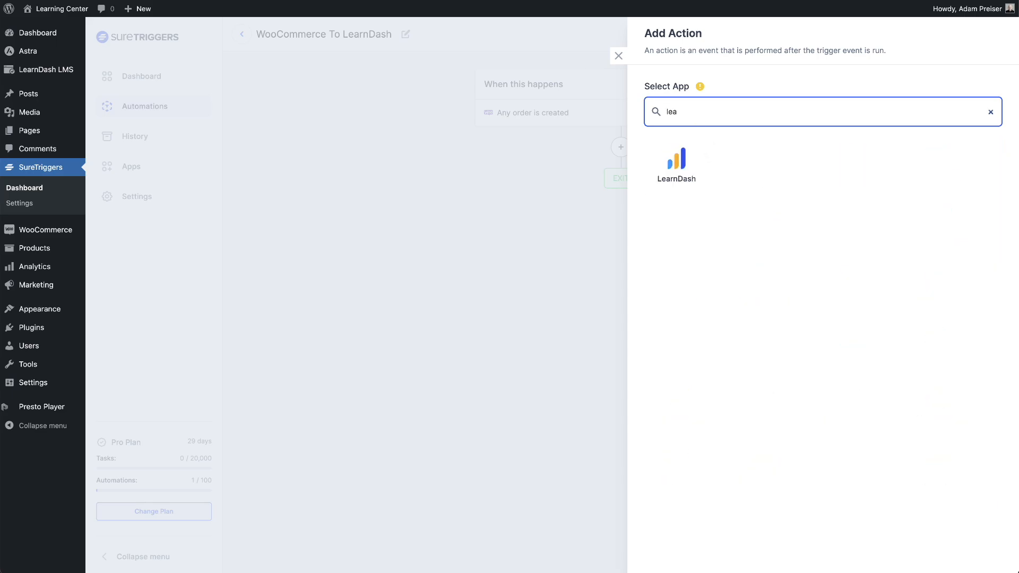
mouse_move(676, 163)
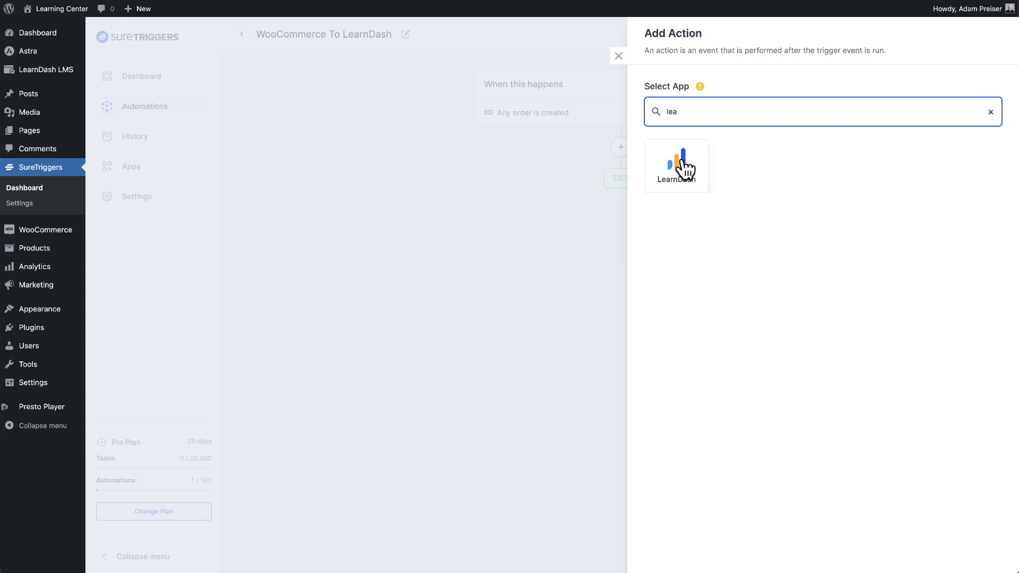
left_click(676, 165)
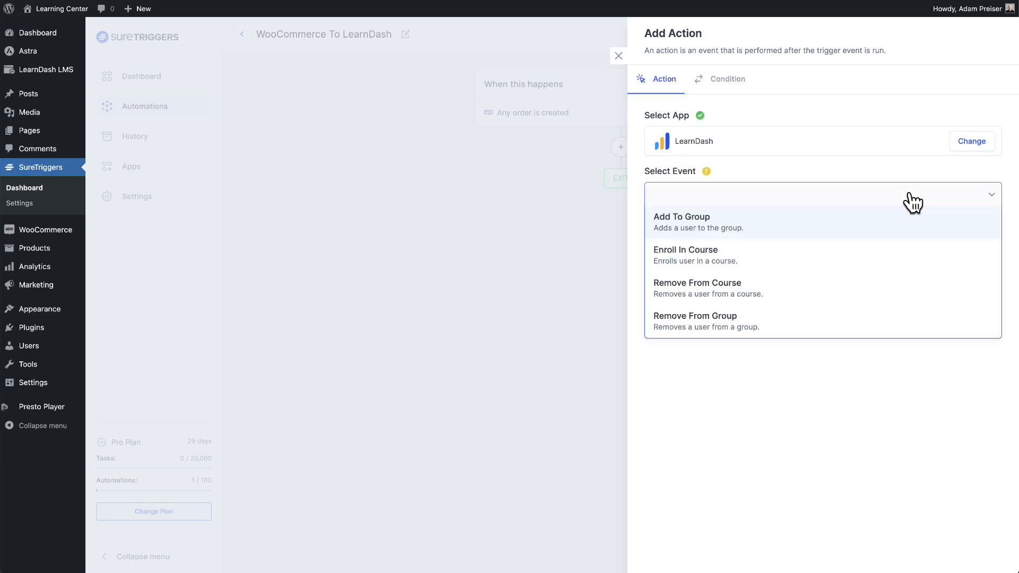
mouse_move(877, 239)
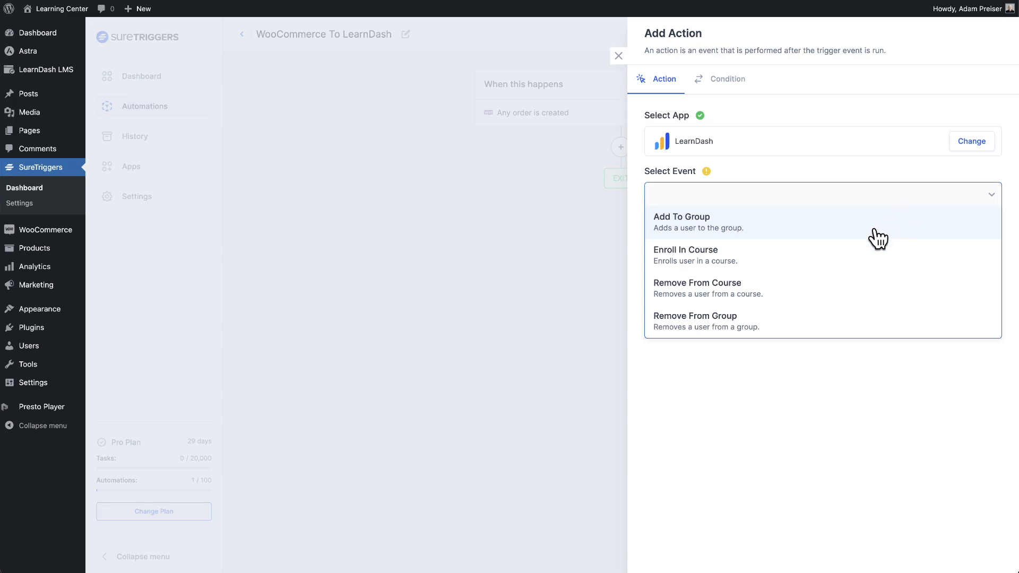
mouse_move(863, 253)
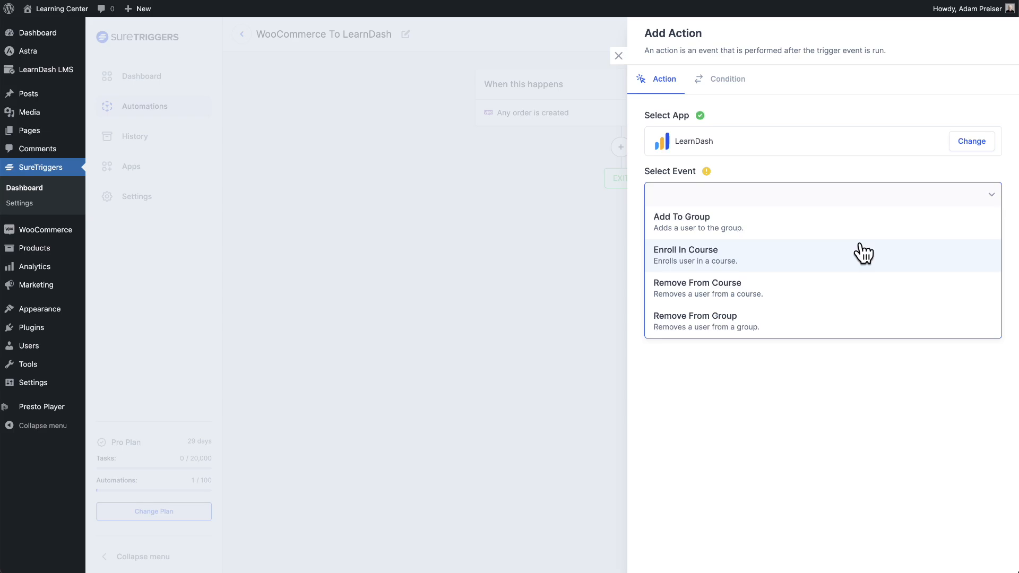
left_click(684, 254)
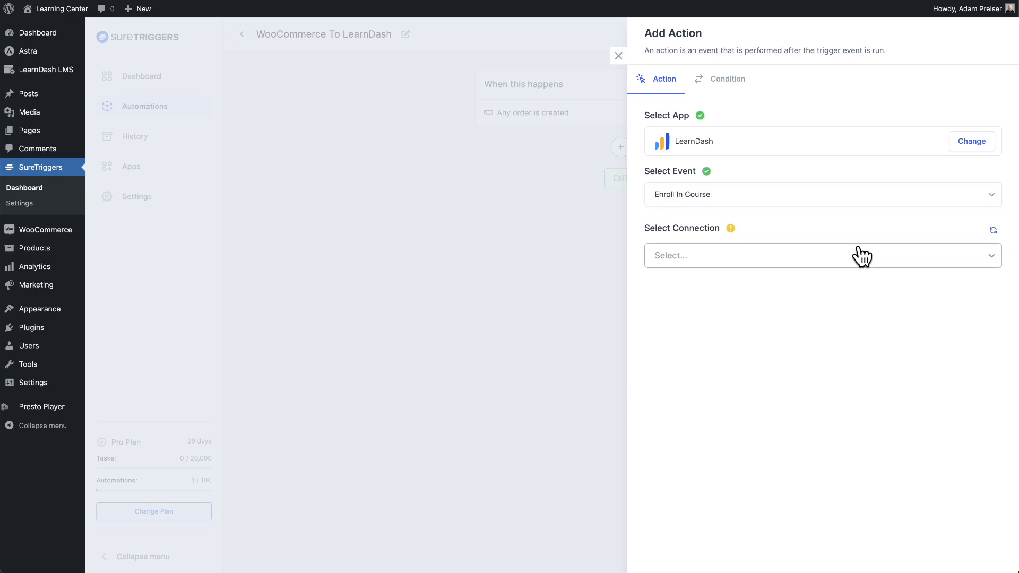
Step: Select the WordPress - Learning Center connection and the Healthy Eating for Healthy Life course
left_click(820, 255)
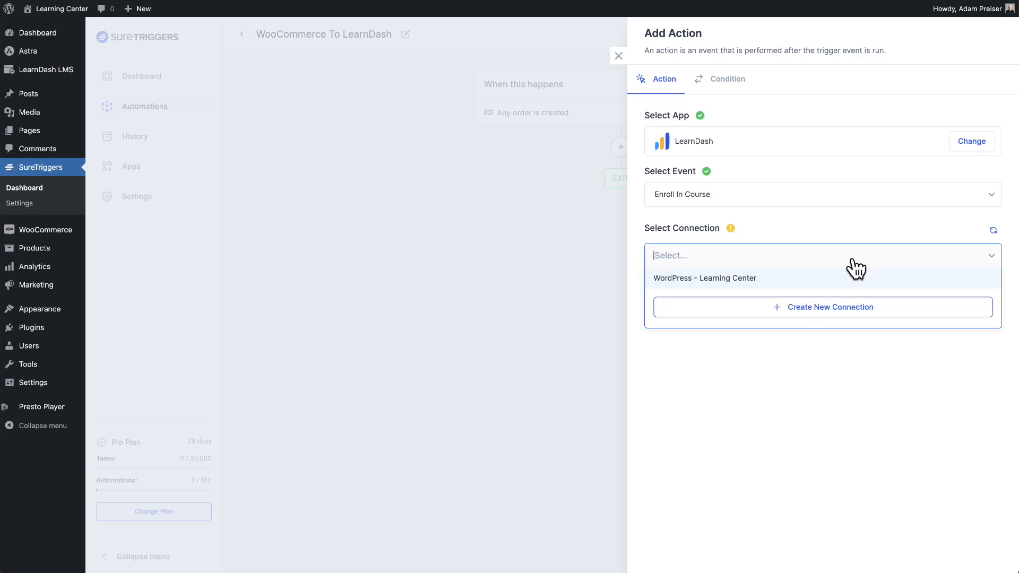
mouse_move(857, 282)
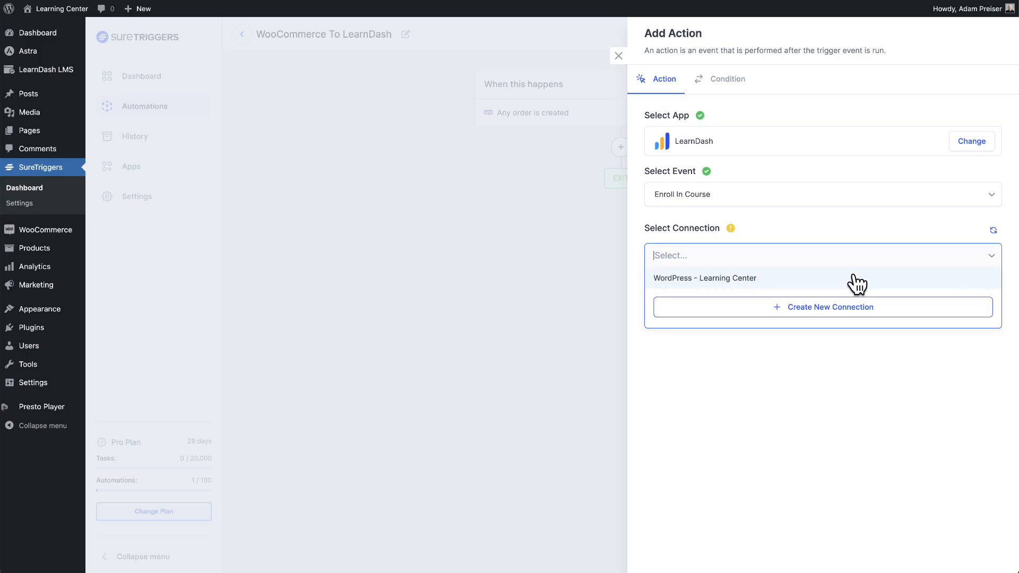
left_click(703, 277)
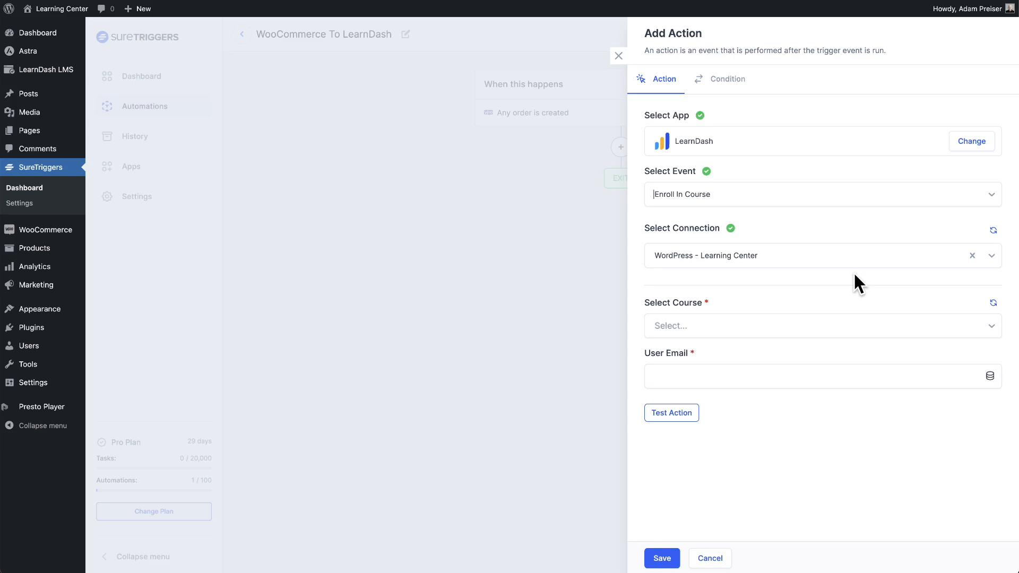
left_click(818, 326)
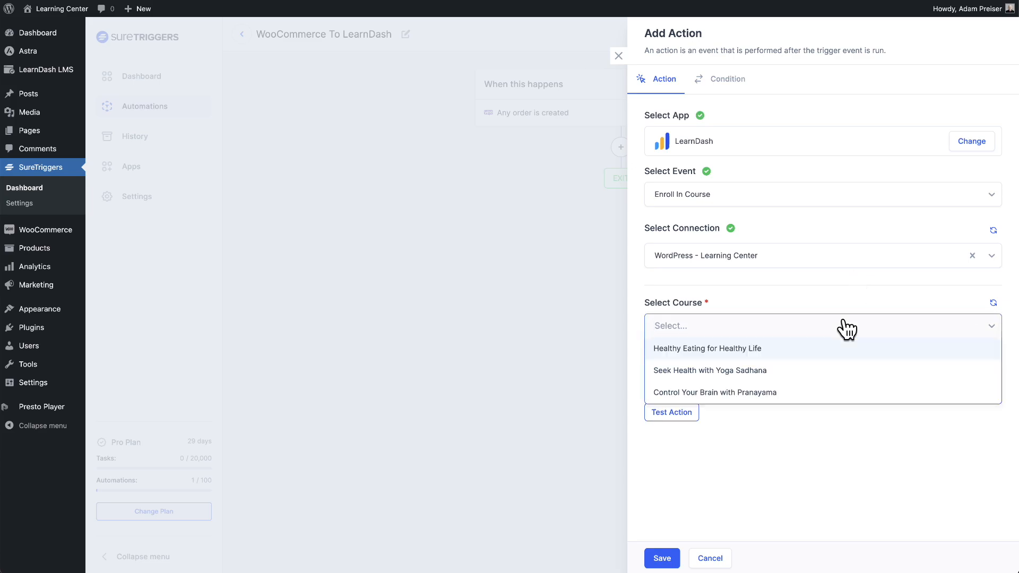
left_click(747, 326)
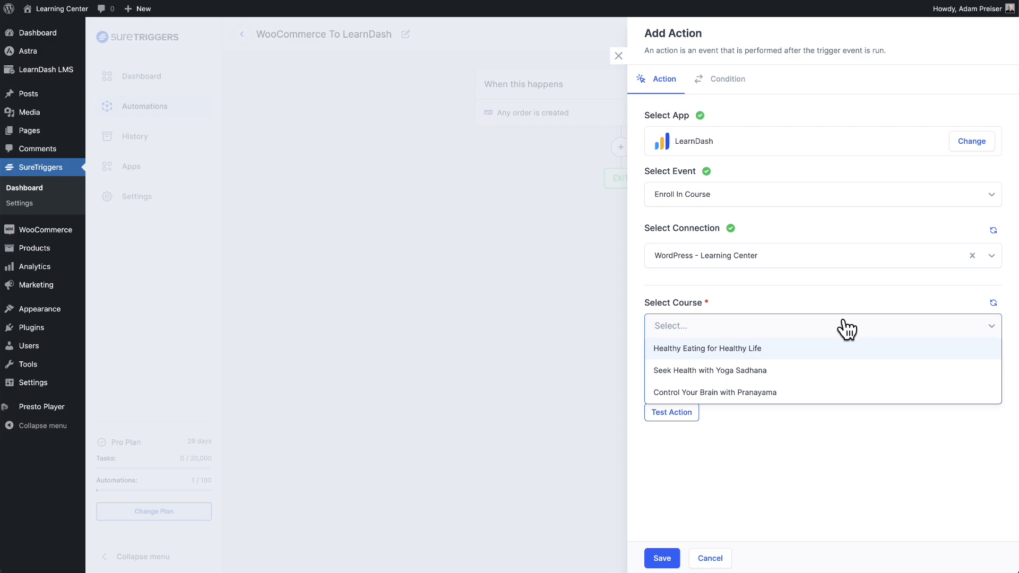
mouse_move(796, 351)
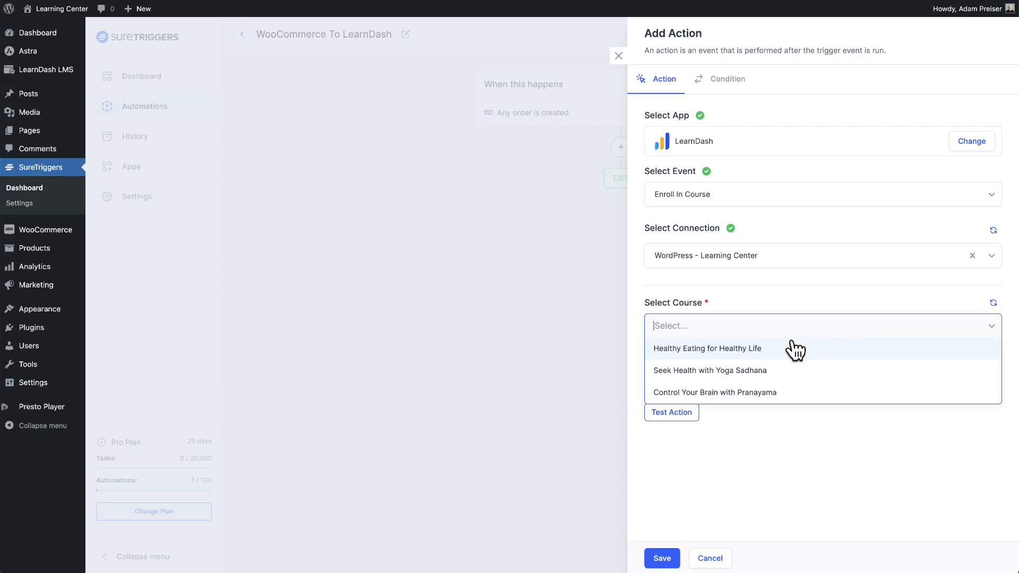
left_click(707, 348)
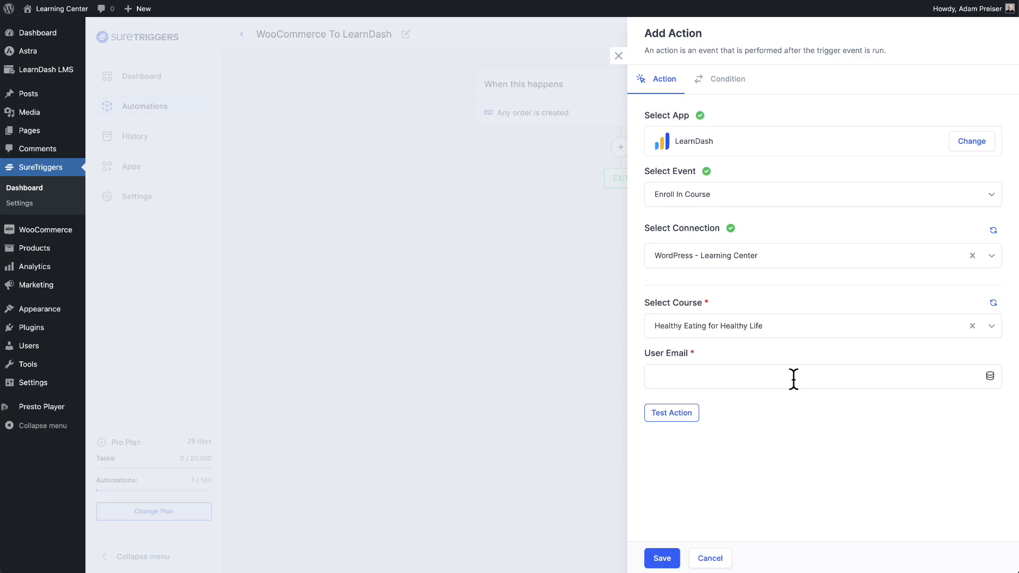
mouse_move(807, 378)
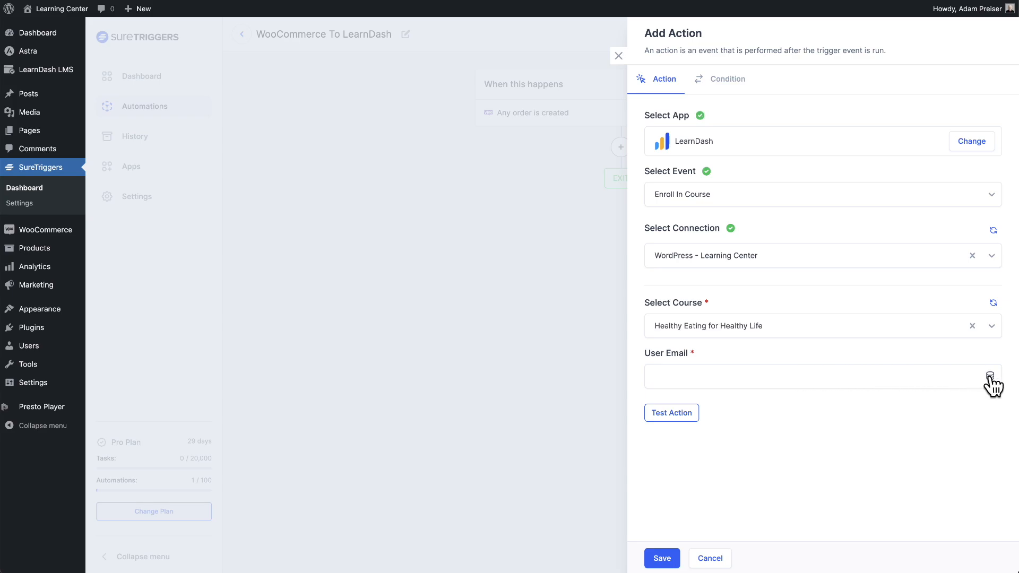
Step: Filter the WooCommerce Order Created data for the User Email field down to 'email' fields
left_click(989, 376)
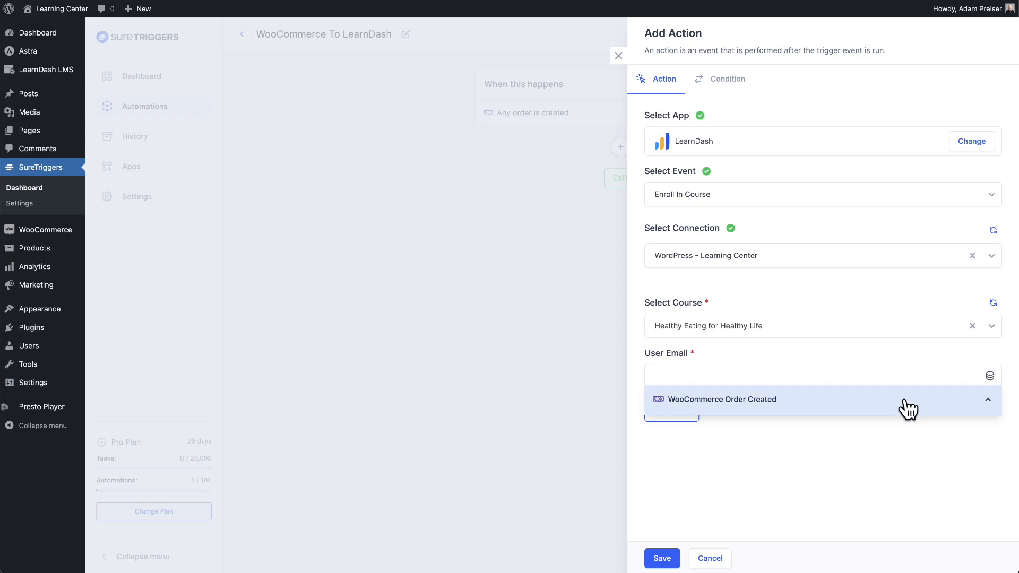
mouse_move(905, 408)
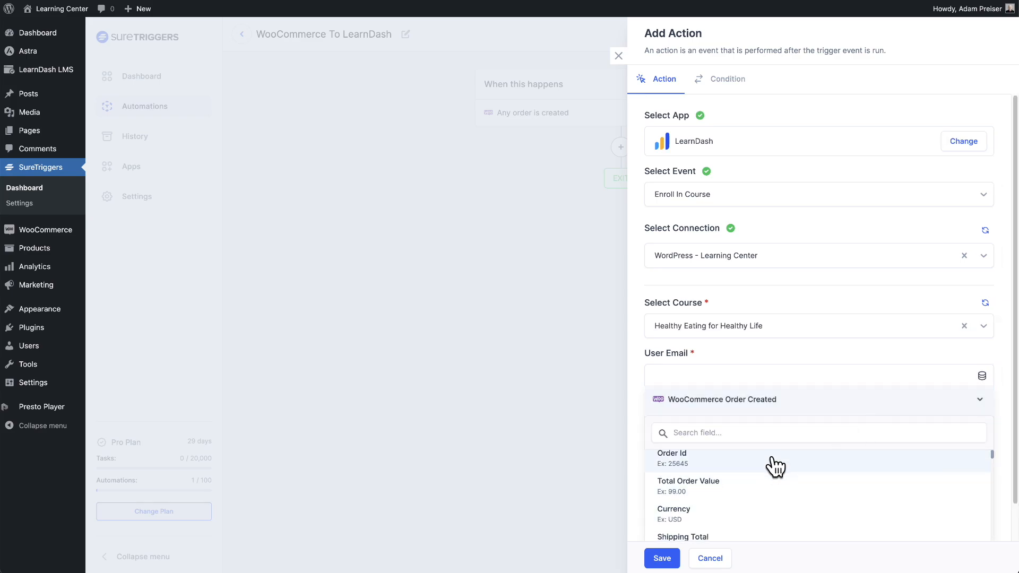
scroll("down", 3)
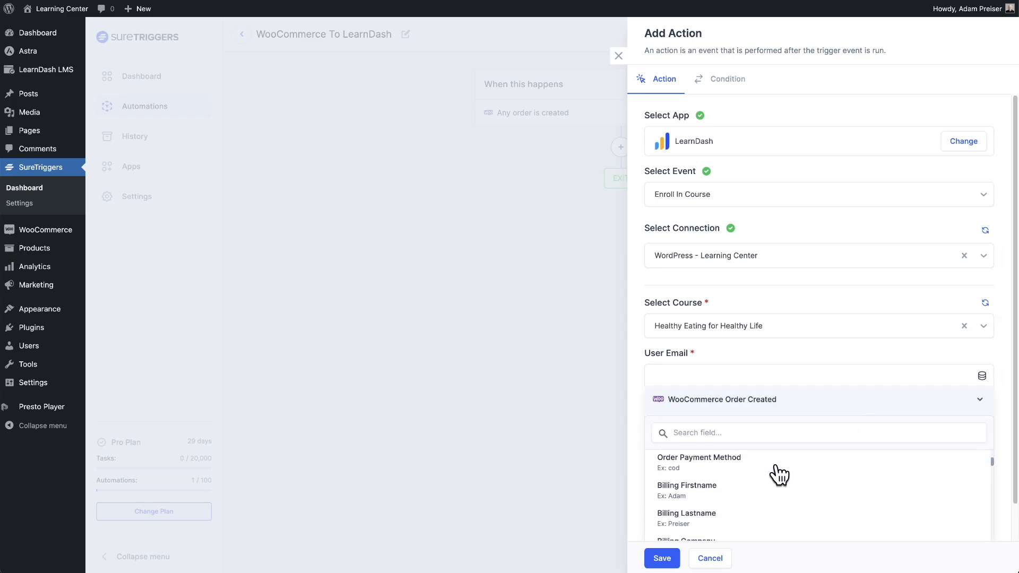
scroll("down", 3)
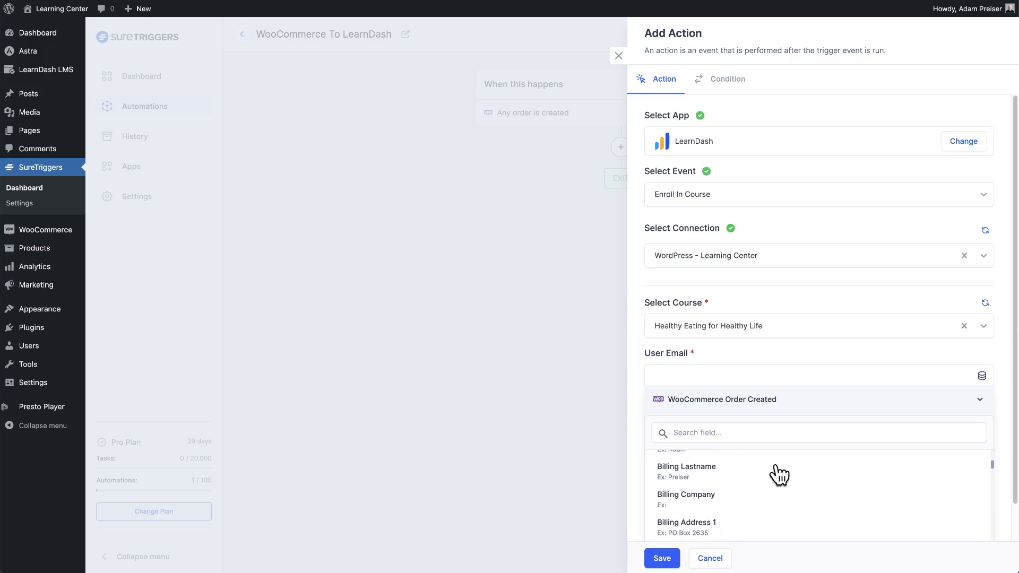
scroll("down", 3)
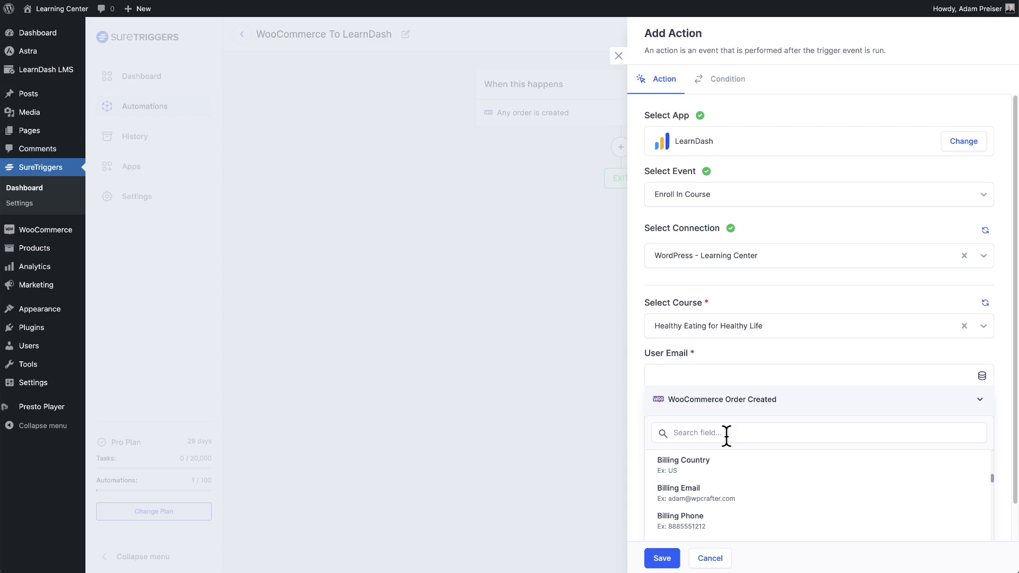
type("email")
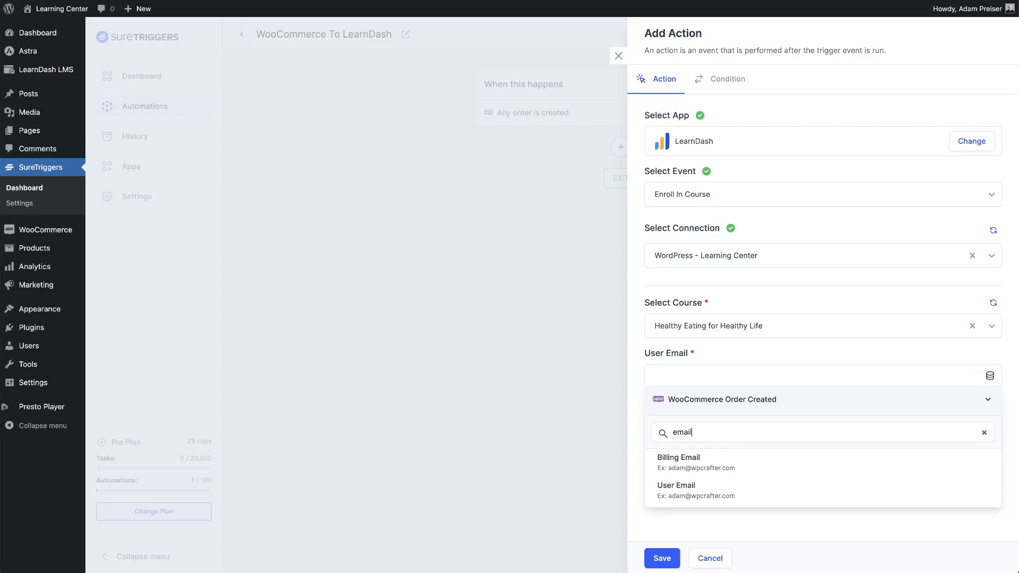
mouse_move(763, 462)
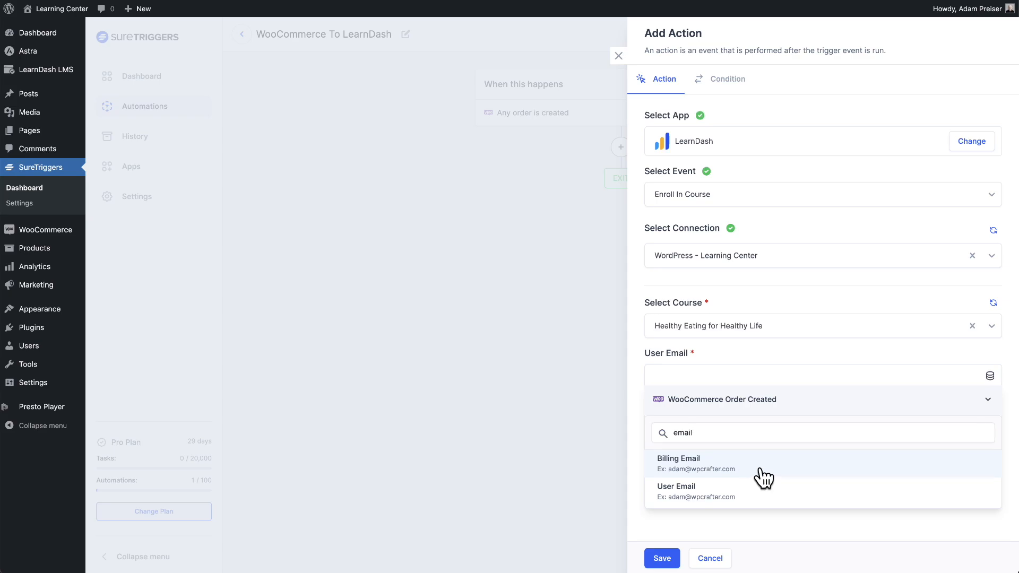
Step: Map the order's Billing Email to User Email and test the enroll action
left_click(678, 463)
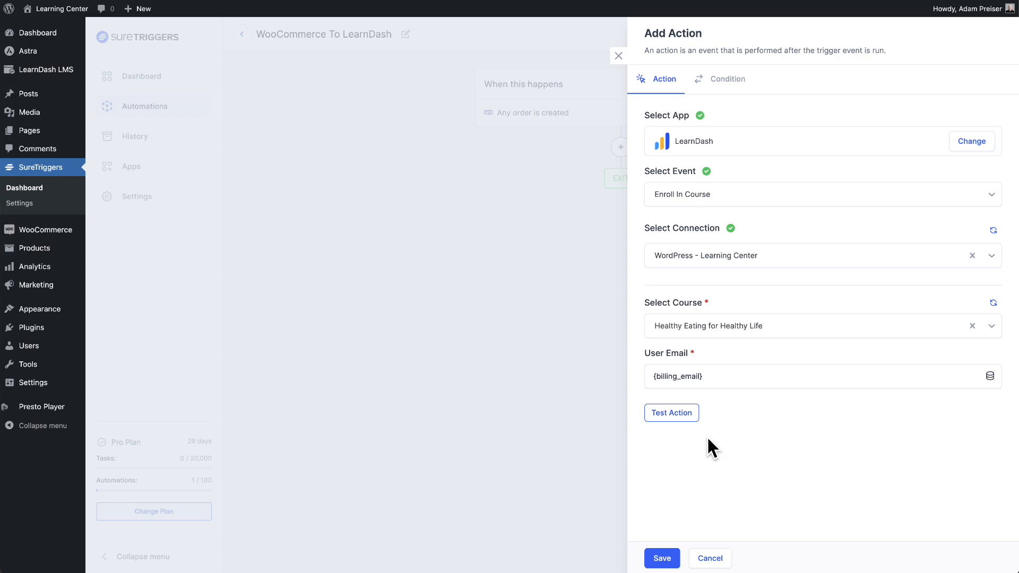
left_click(671, 412)
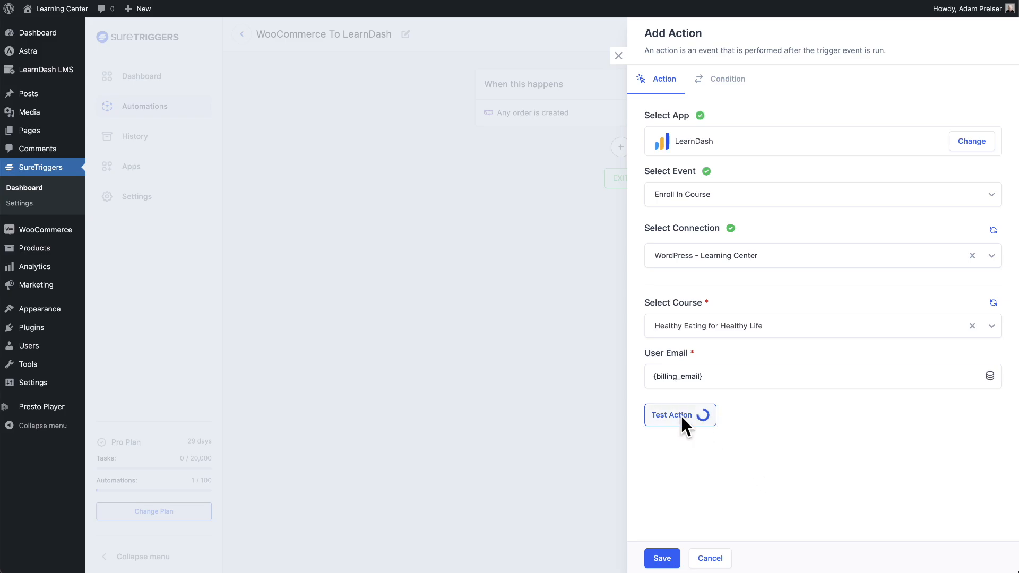
left_click(676, 415)
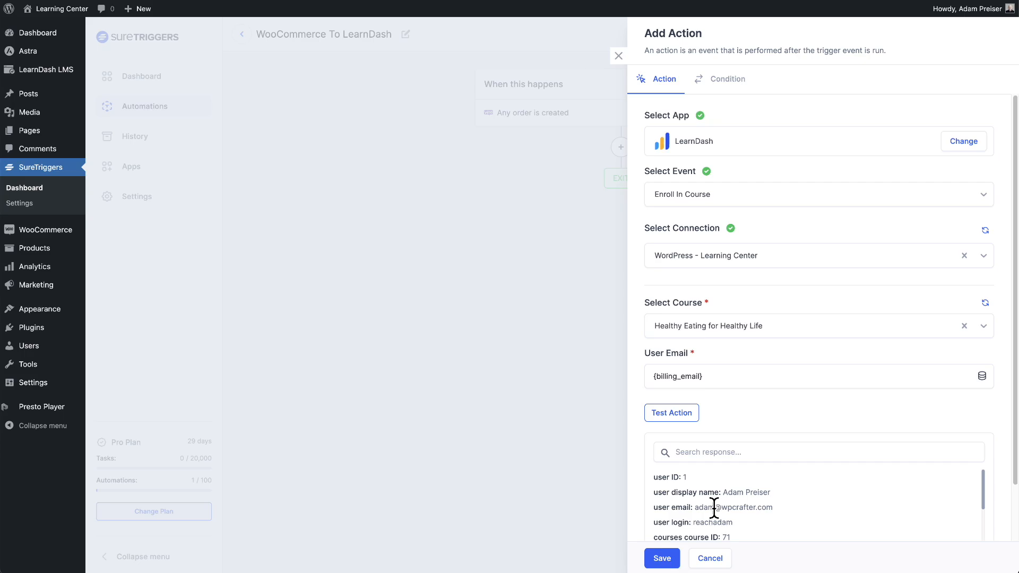
scroll("down", 3)
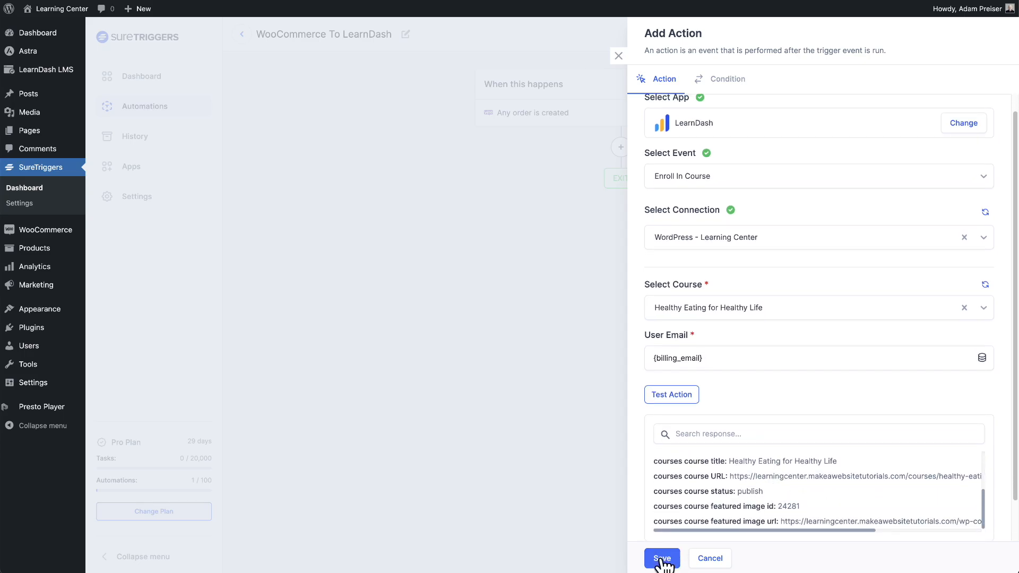
Step: Save the action, publish the automation and view it active in the Automations list
left_click(661, 559)
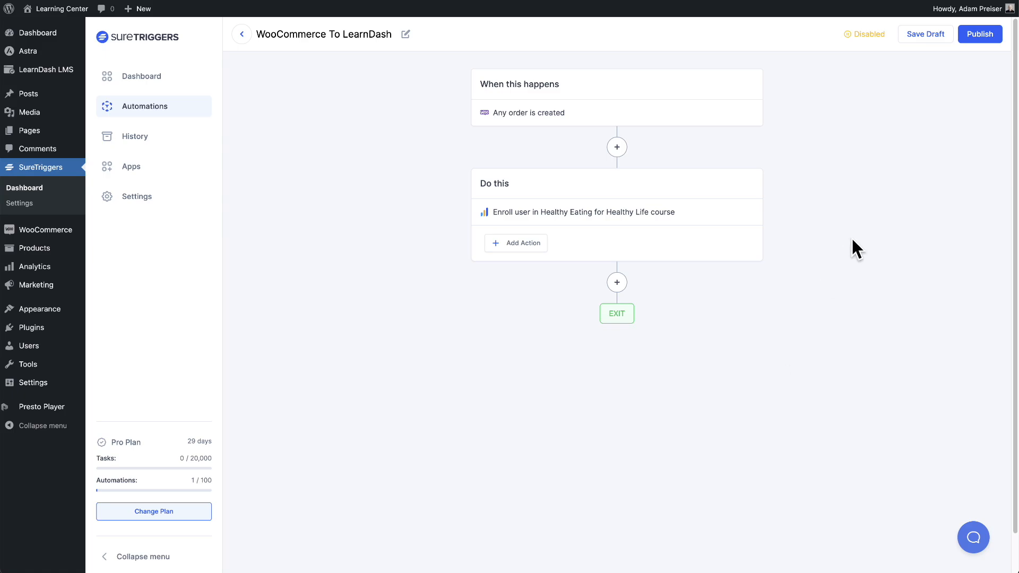
left_click(980, 34)
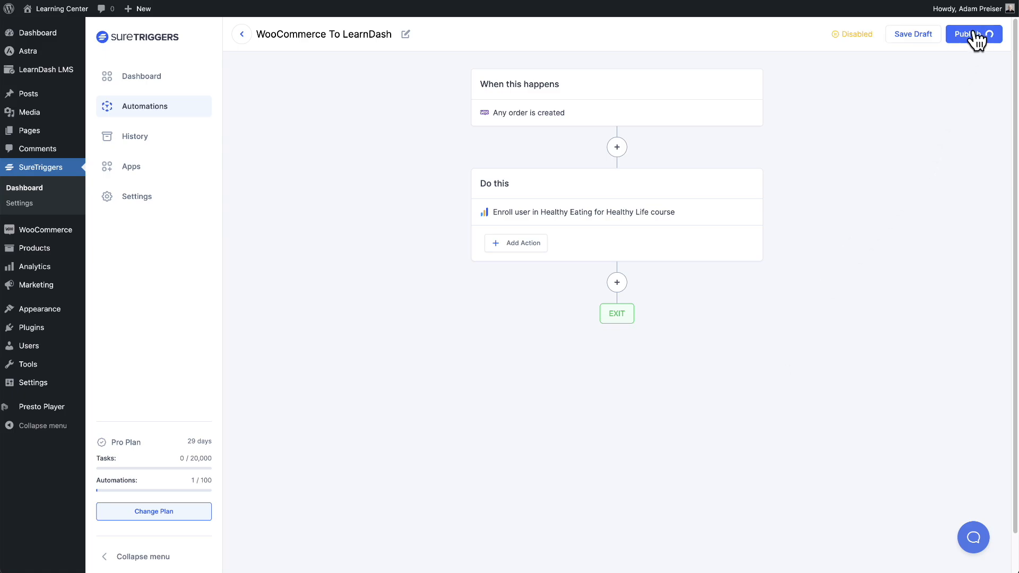
left_click(974, 34)
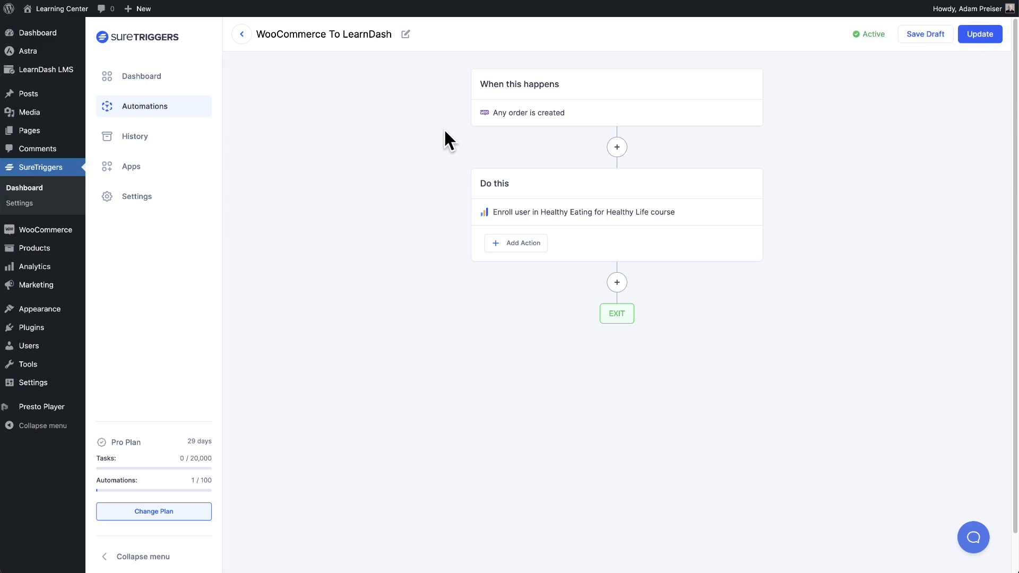
mouse_move(144, 107)
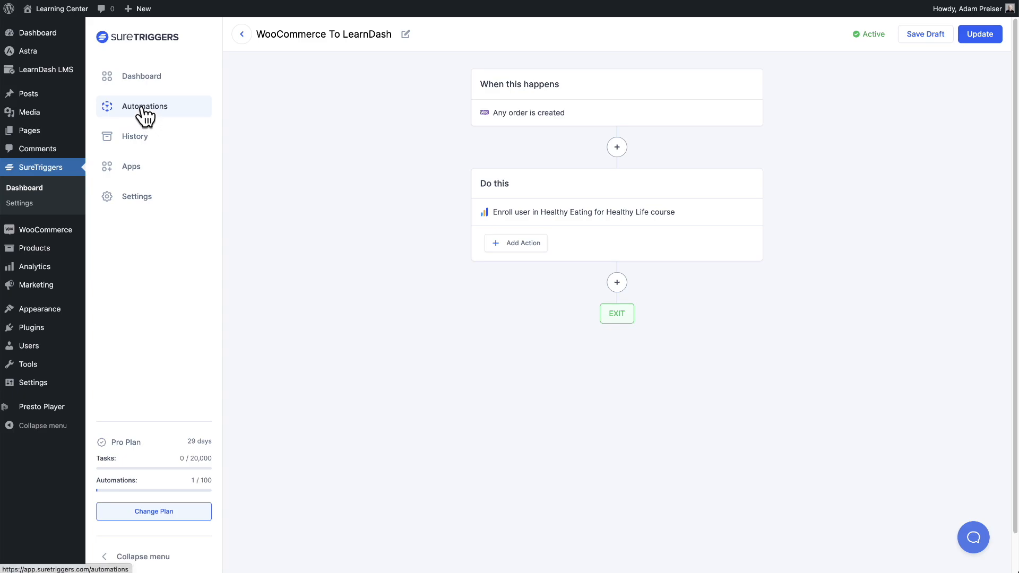
left_click(145, 107)
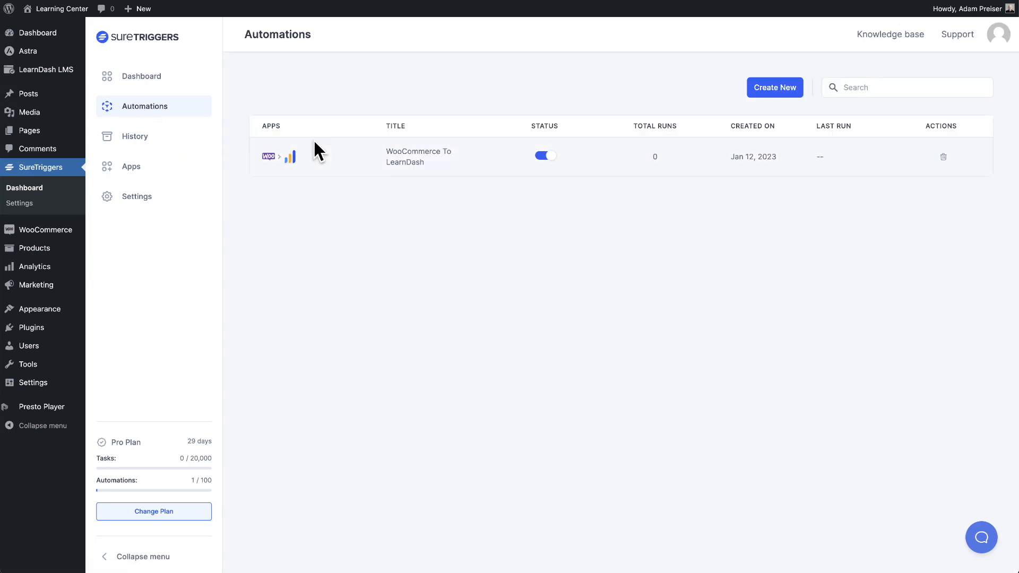
mouse_move(270, 181)
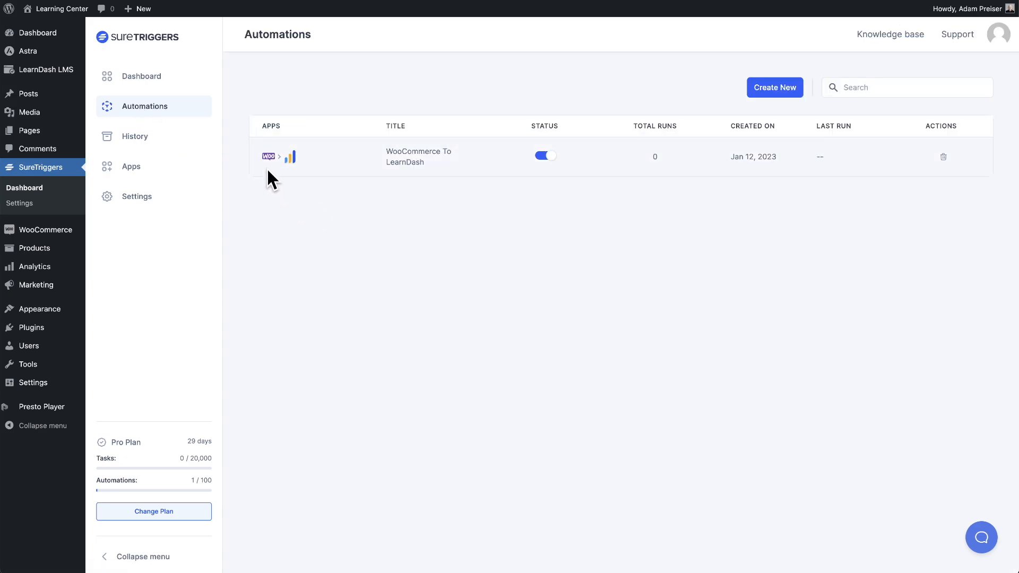
mouse_move(306, 203)
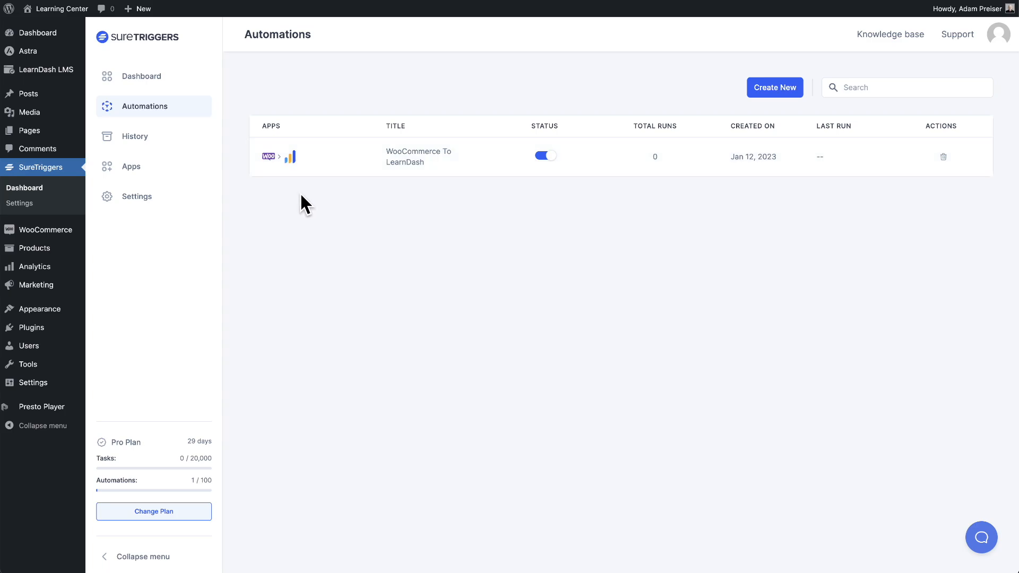